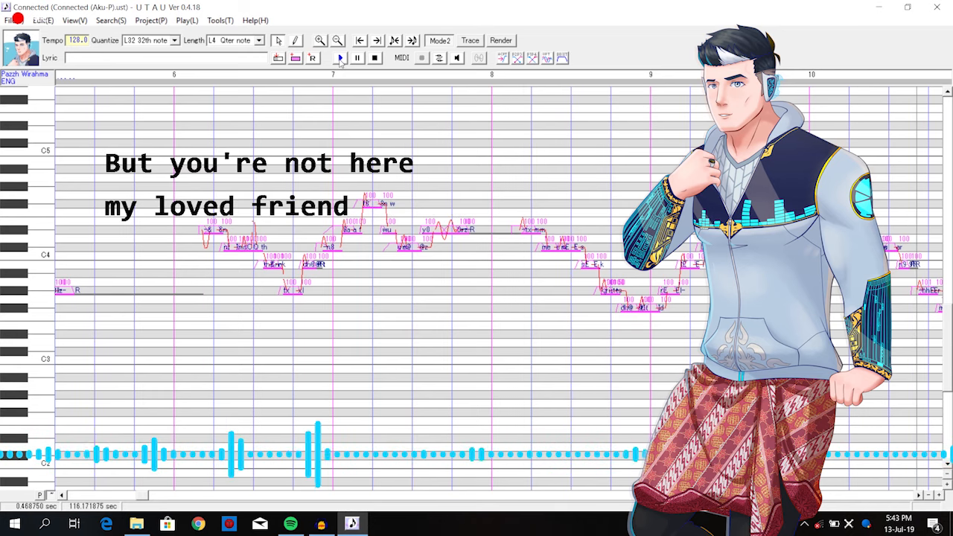
{"action": "scroll", "scroll_direction": "right", "scroll_amount": 3}
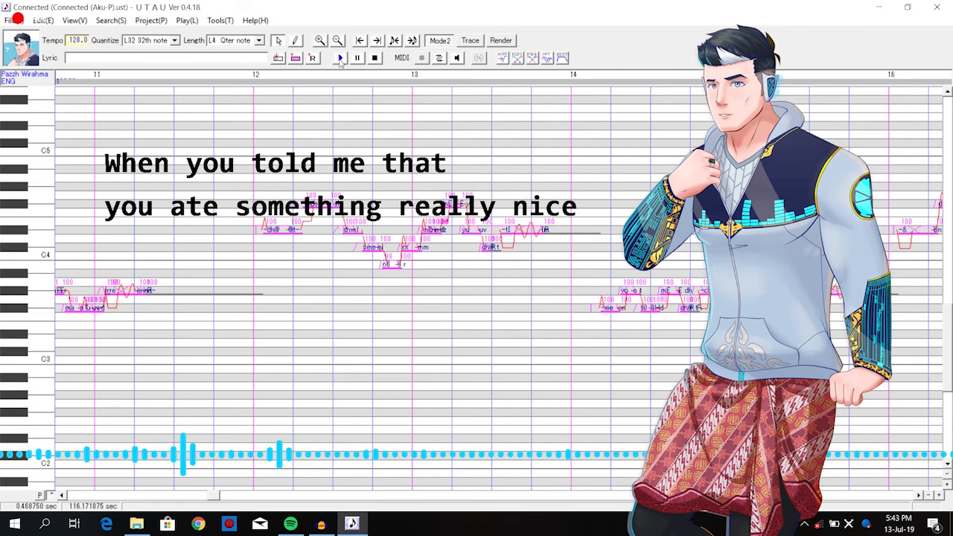
{"action": "left_click", "coordinate": [339, 58]}
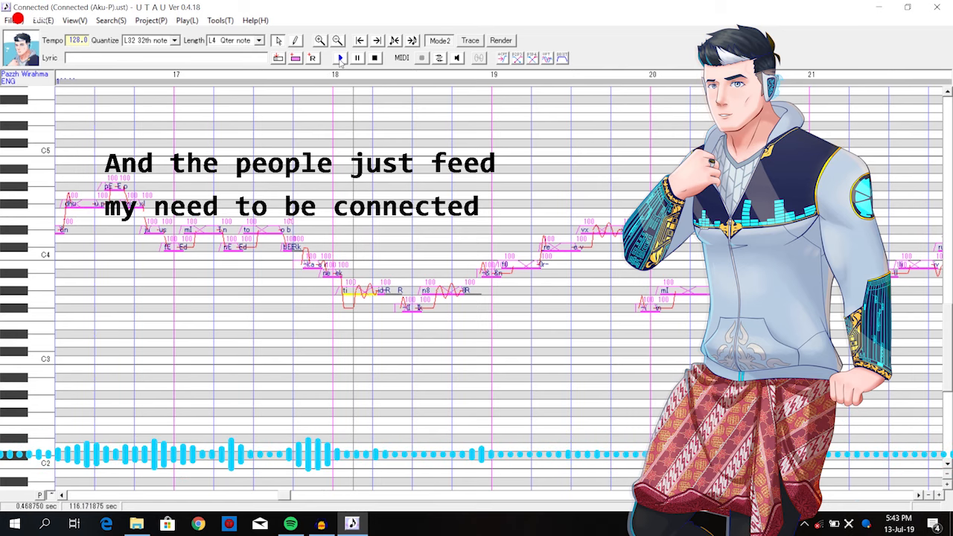
{"action": "left_click", "coordinate": [357, 58]}
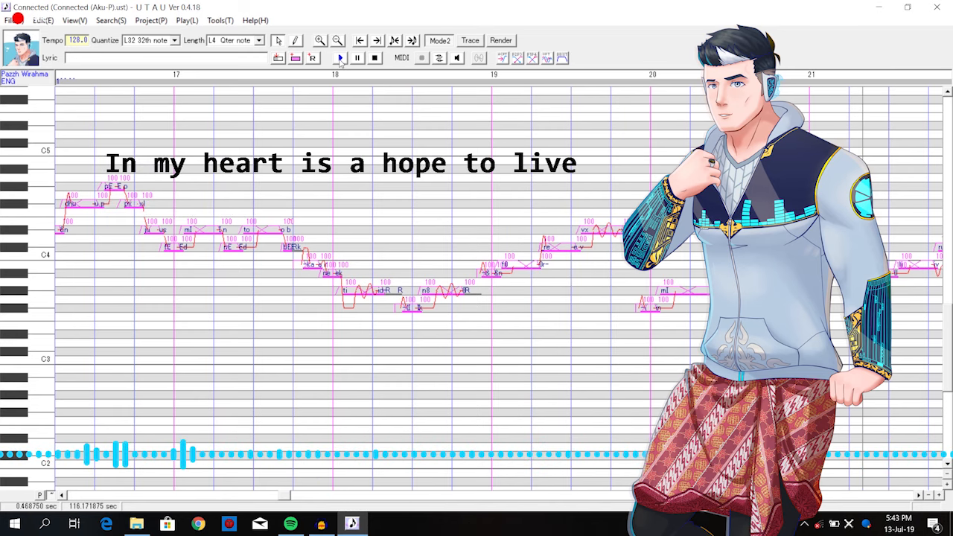
{"action": "scroll", "scroll_direction": "right", "scroll_amount": 3}
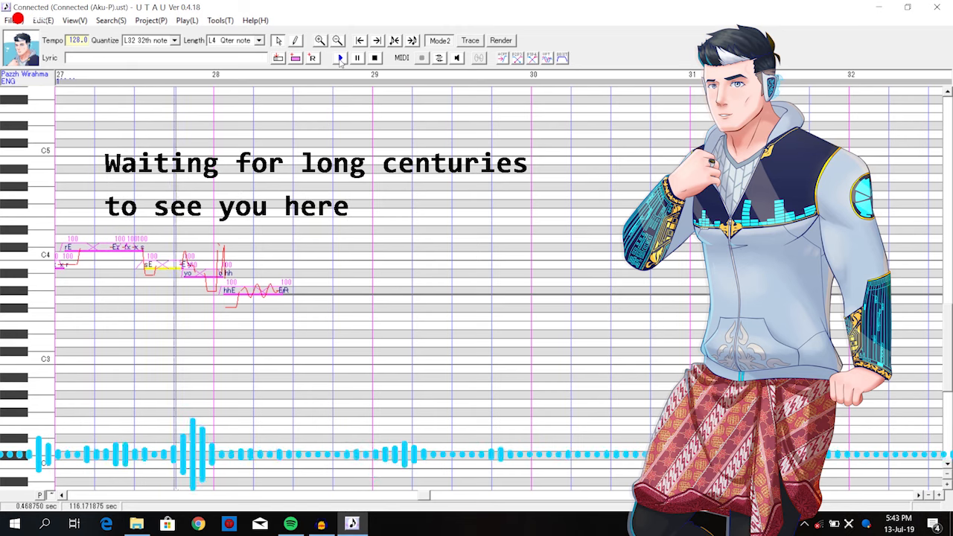
{"action": "scroll", "scroll_direction": "right", "scroll_amount": 3}
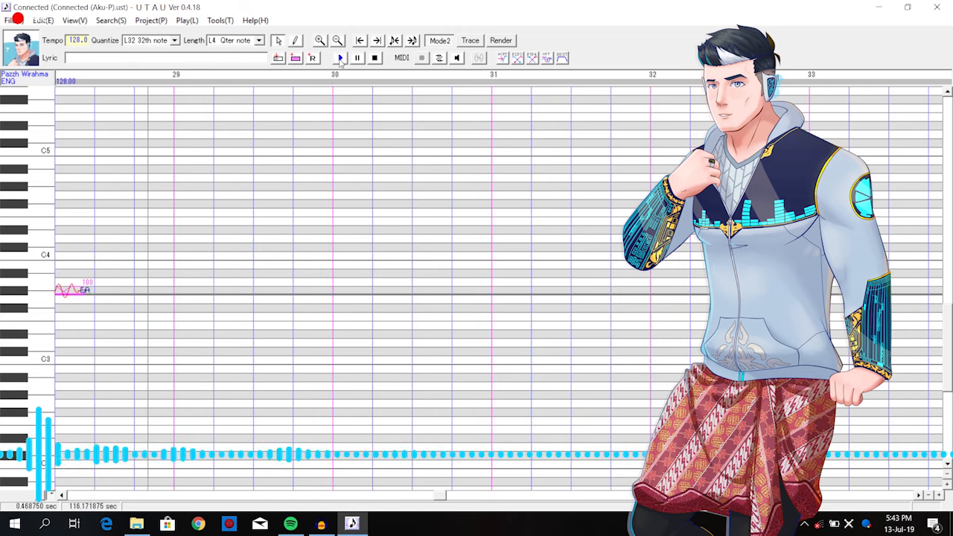
{"action": "left_click", "coordinate": [339, 58]}
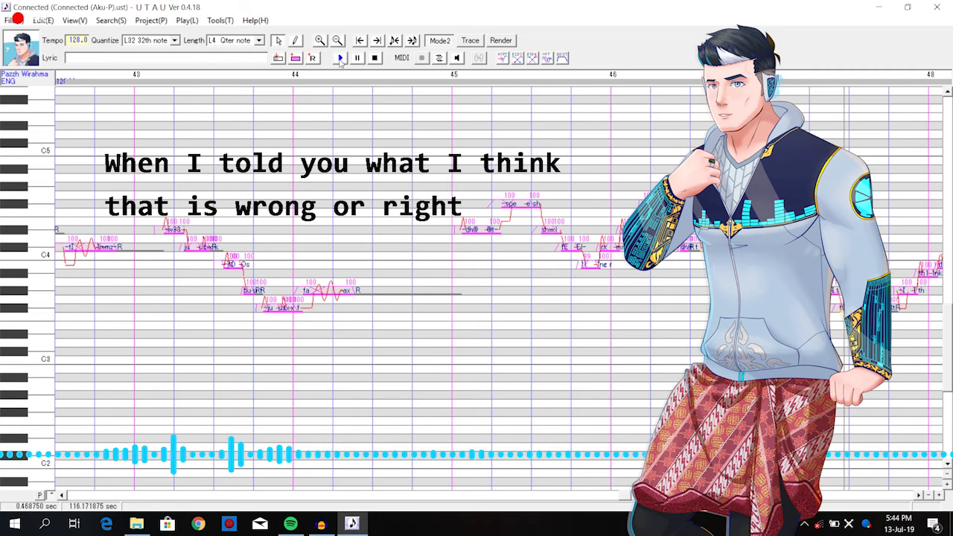
{"action": "scroll", "scroll_direction": "right", "scroll_amount": 3}
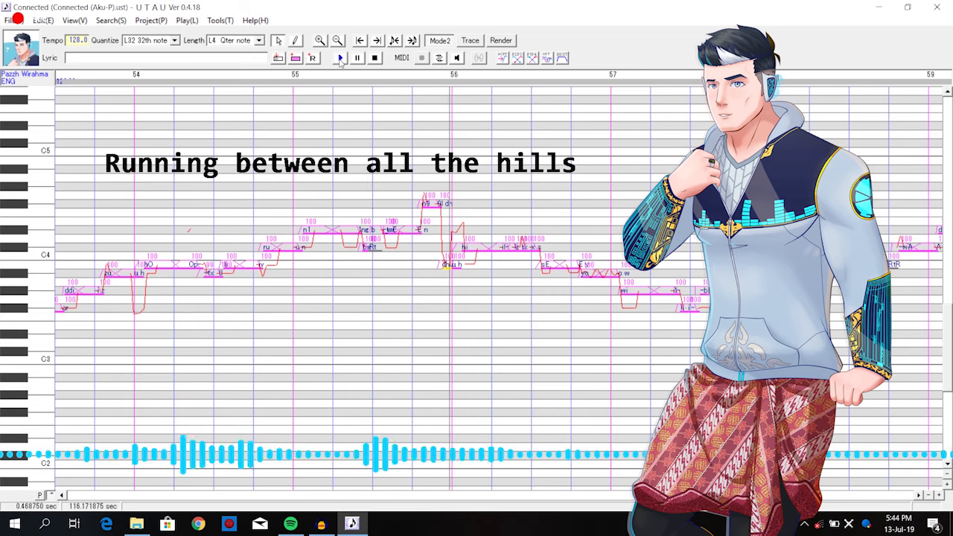
{"action": "left_click", "coordinate": [356, 58]}
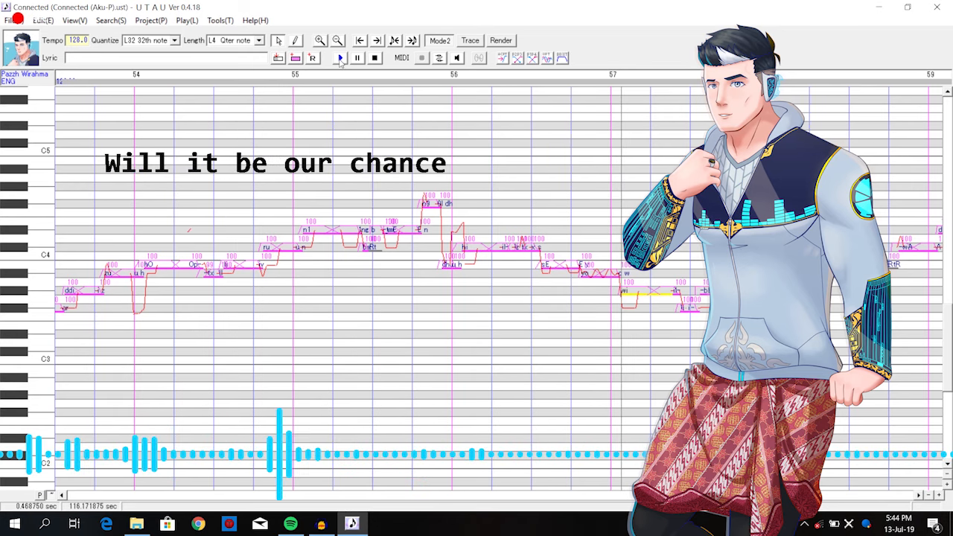